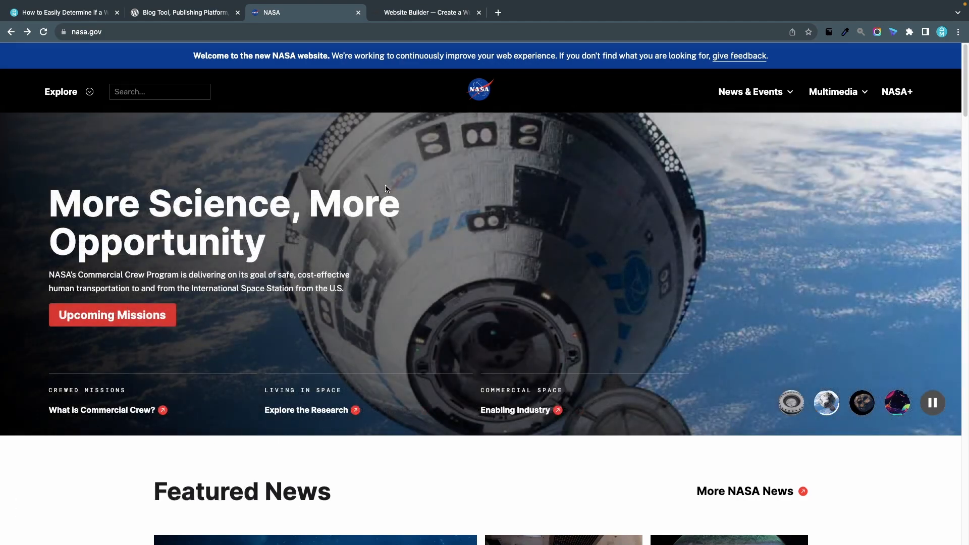
- Switch to the Divimundo article tab on detecting WordPress sites
left_click(59, 12)
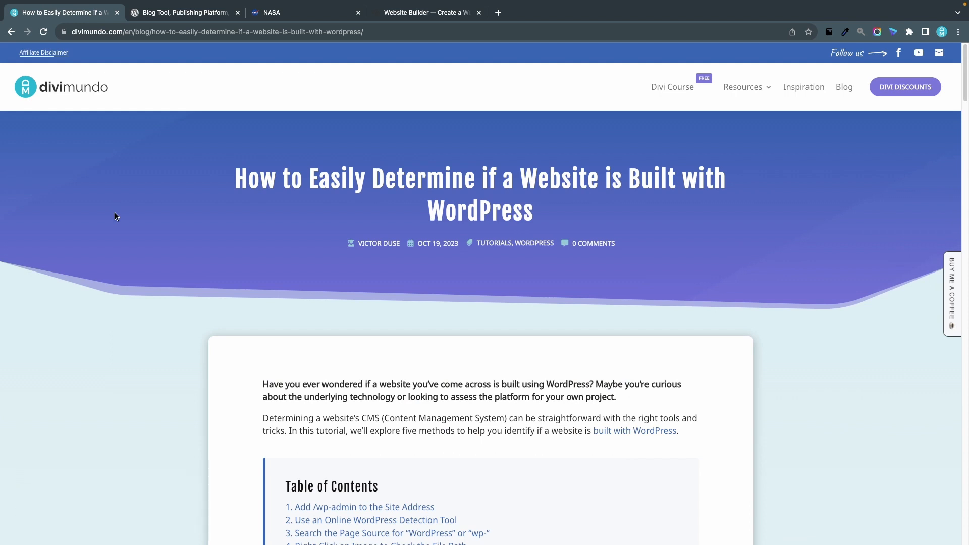
scroll("down", 3)
type("https://www.squarespace.com/w")
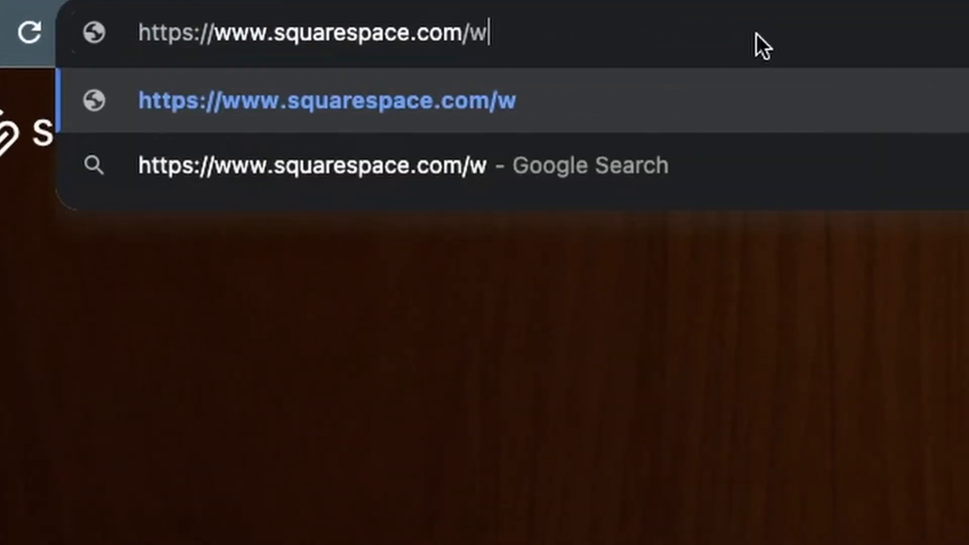
key("Return")
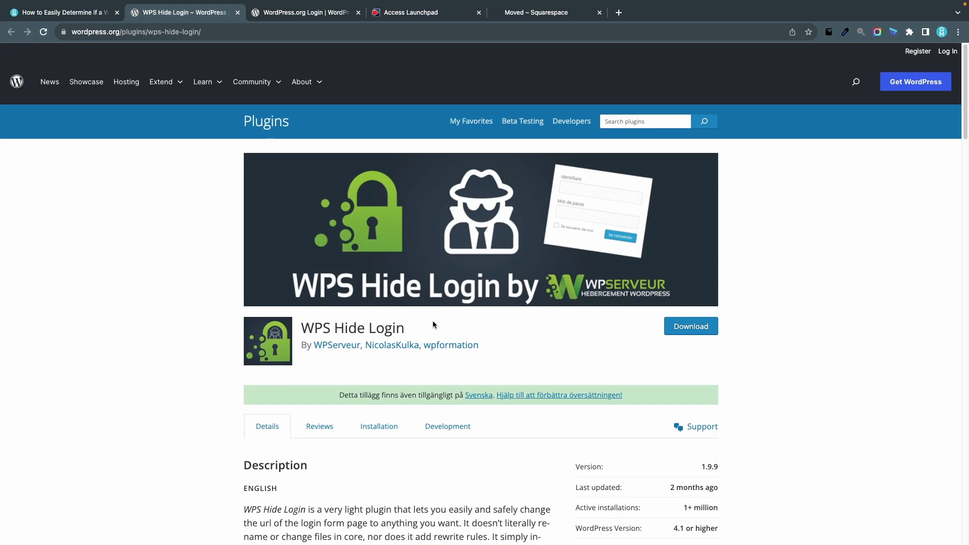
- Return to the Divimundo article tab showing methods 2 and 3
left_click(58, 12)
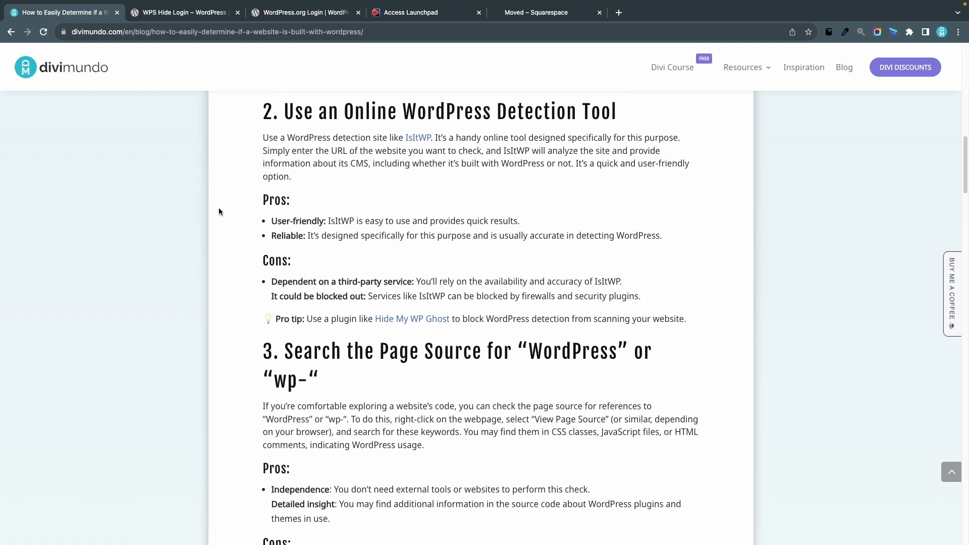
- Follow the article's link to the WordPress.org homepage for the page-source method
left_click(418, 137)
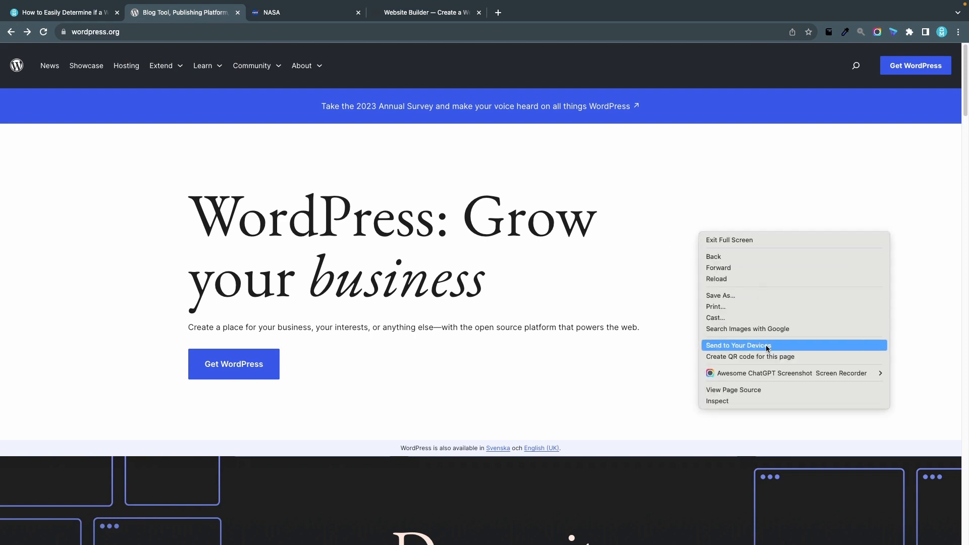
left_click(733, 389)
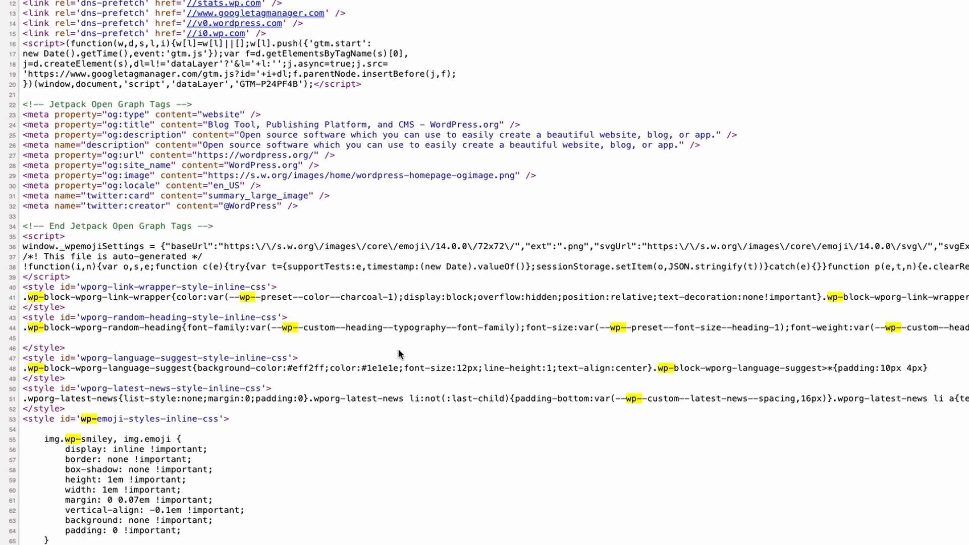
- Scroll the wordpress.org source to the wp-content theme and plugin file paths
scroll("down", 3)
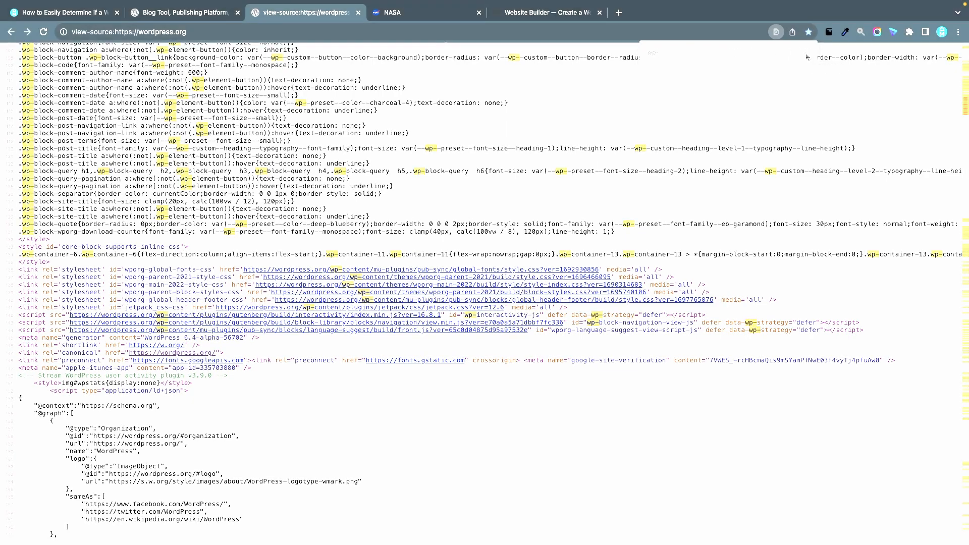
- Search NASA's page source for 'wordpress' and locate the WordPress 6.2.3 generator tag
left_click(546, 12)
type("wordpress")
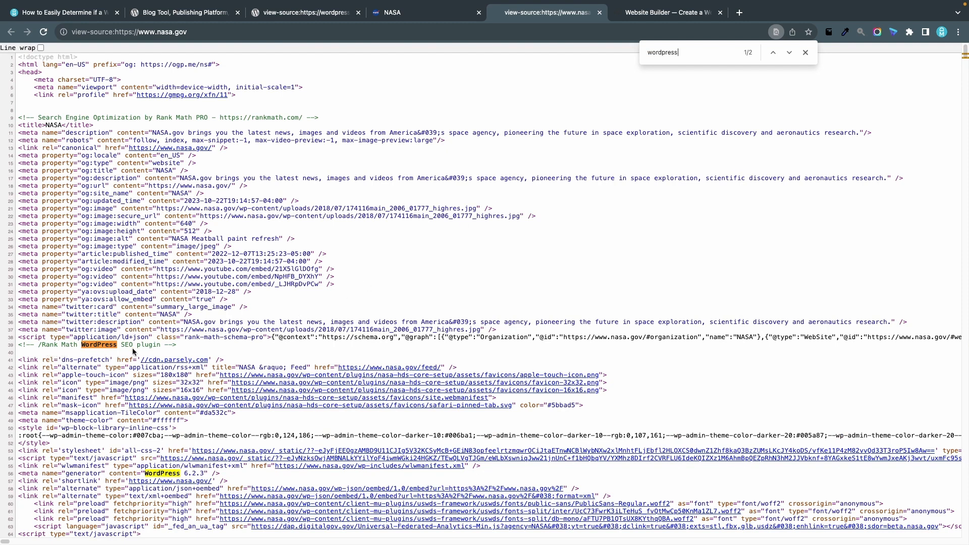
scroll("down", 3)
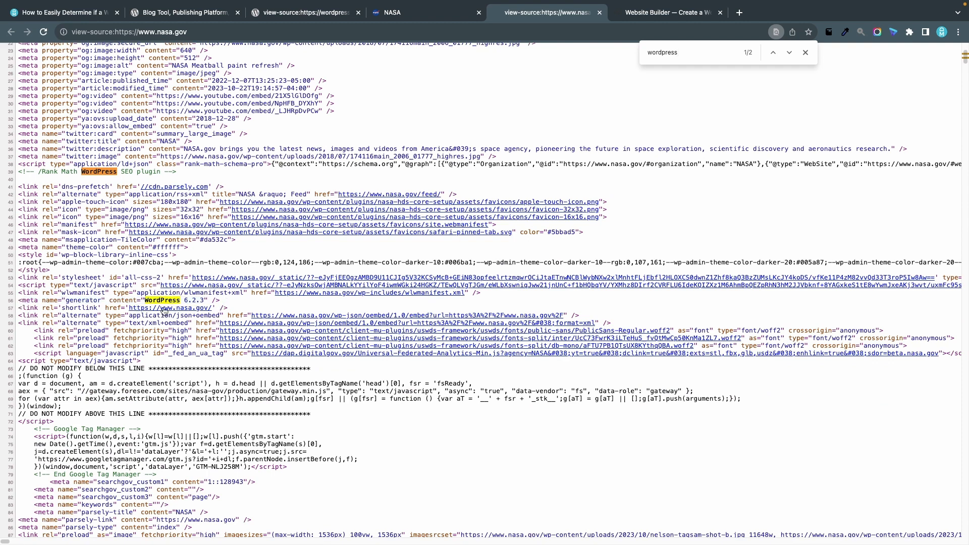
left_click(667, 39)
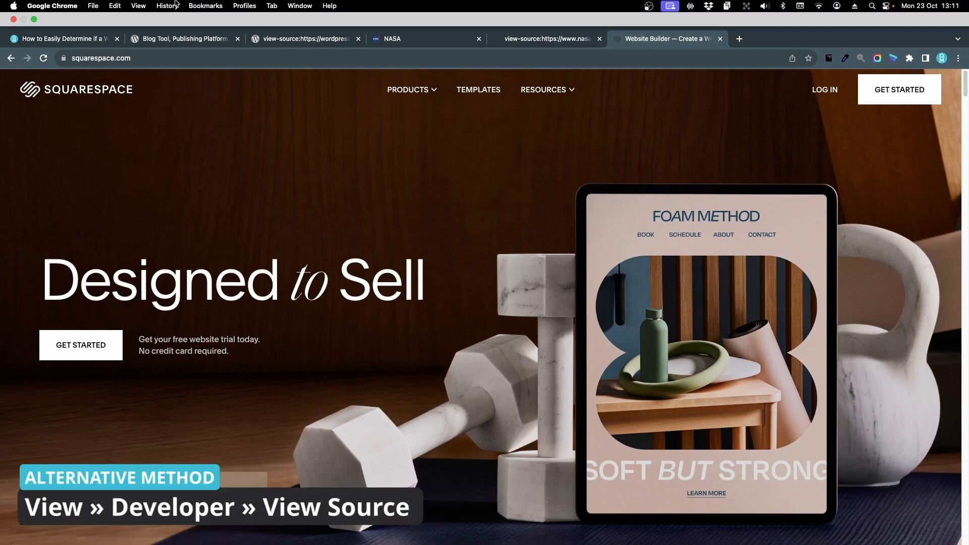
- Bring up Chrome's View menu over the Squarespace homepage to reach Developer › View Source
left_click(138, 6)
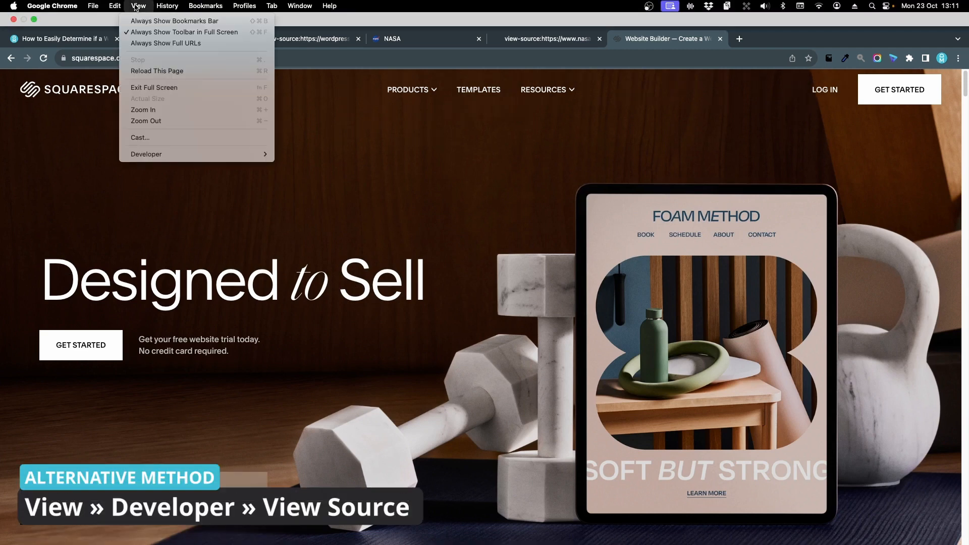
mouse_move(146, 153)
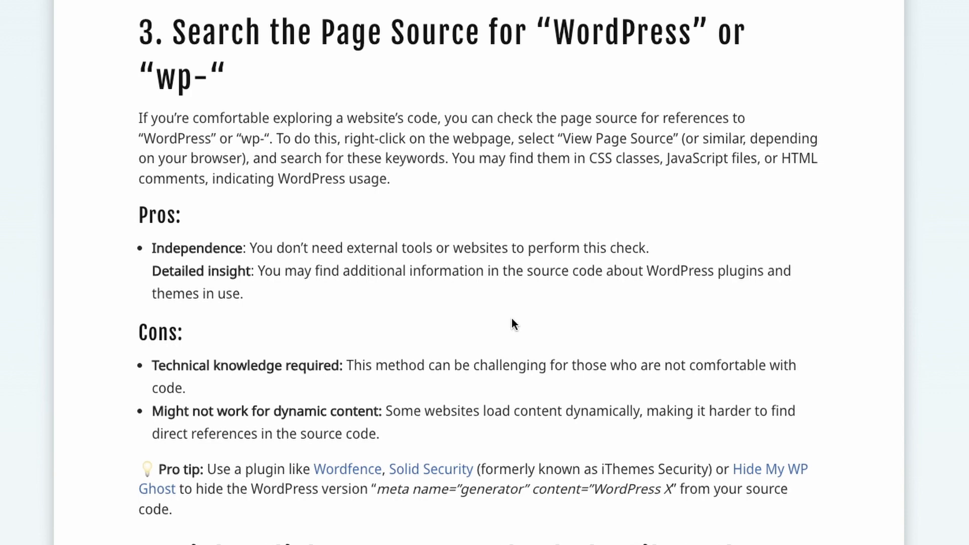
scroll("down", 3)
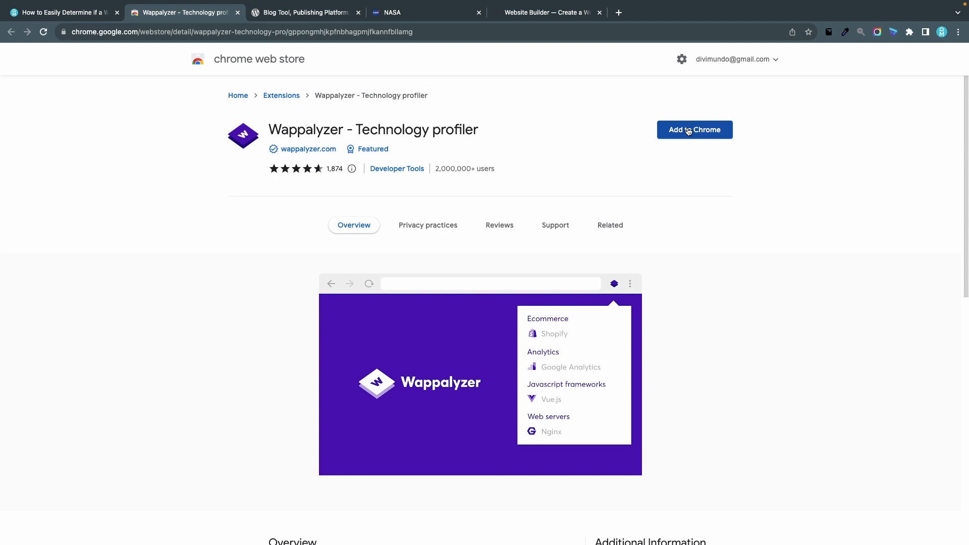
mouse_move(340, 191)
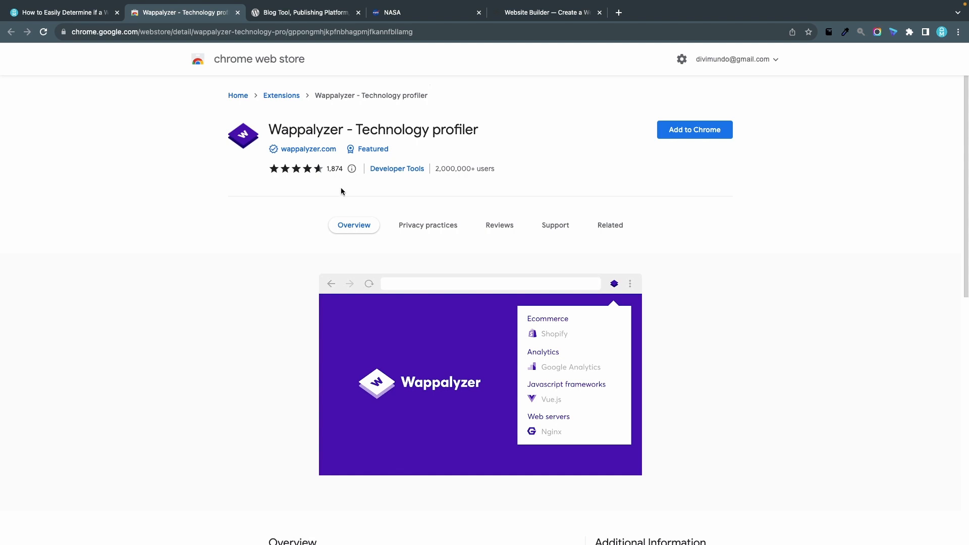